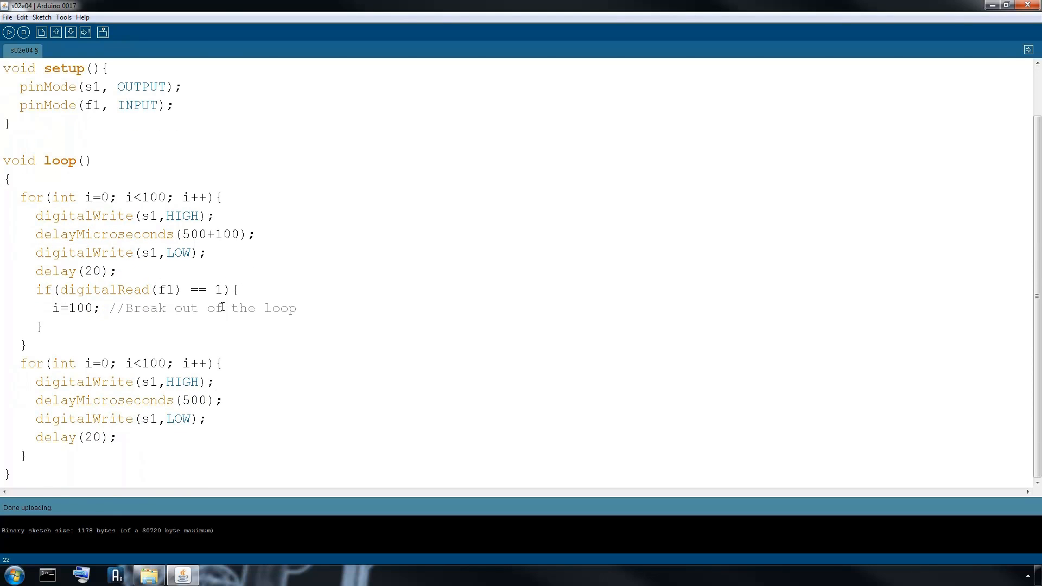
Step: Set the second loop's pulse to 2500 microseconds (//180) and start the first loop's /0 comment, then save
{"action": "type", "text": "2500"}
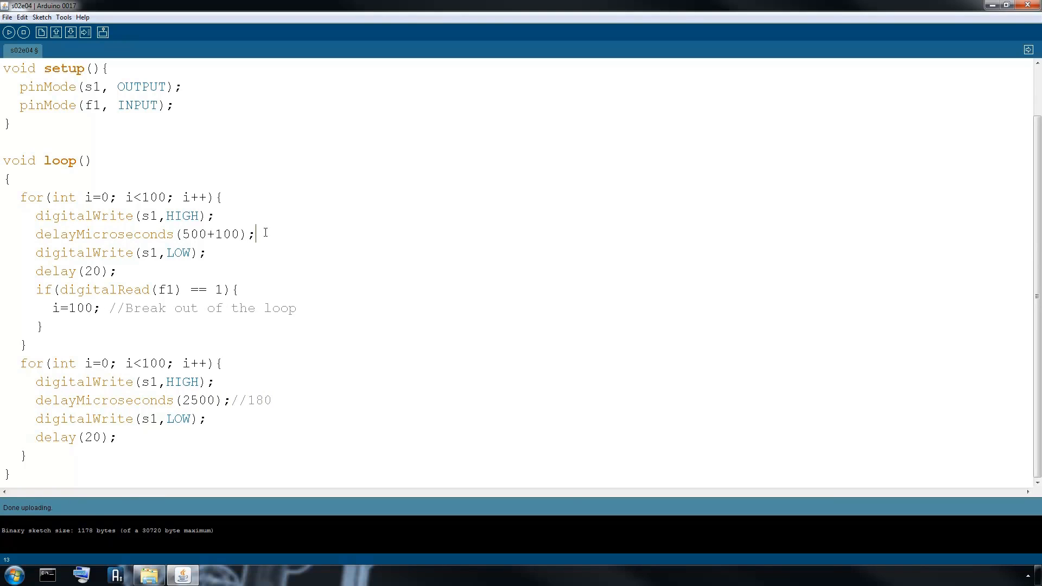
{"action": "type", "text": "/0"}
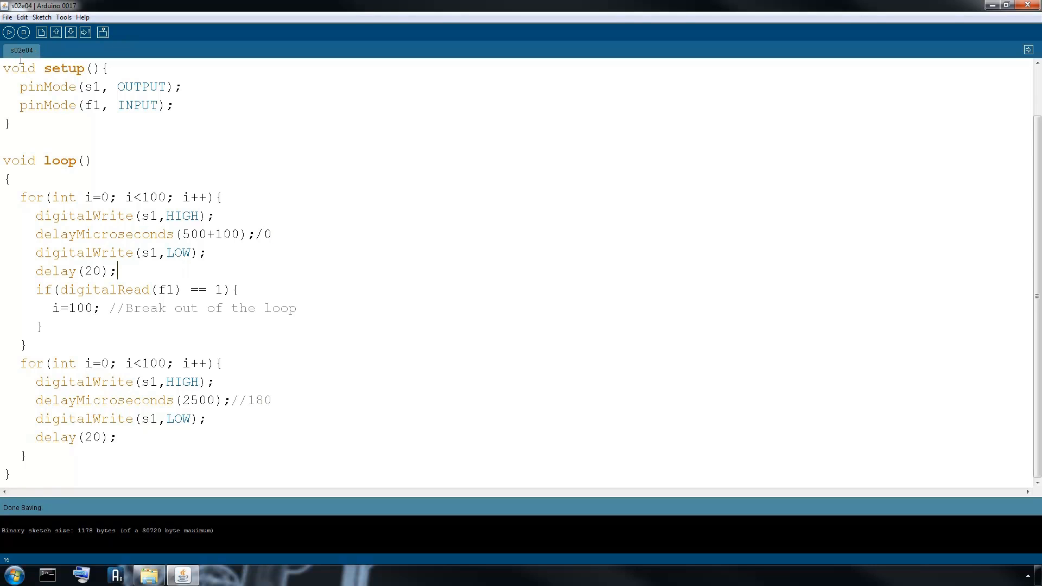
Step: Complete the first loop's //0 comment, then verify and upload the sketch to the board
{"action": "left_click", "coordinate": [9, 32]}
{"action": "type", "text": "/"}
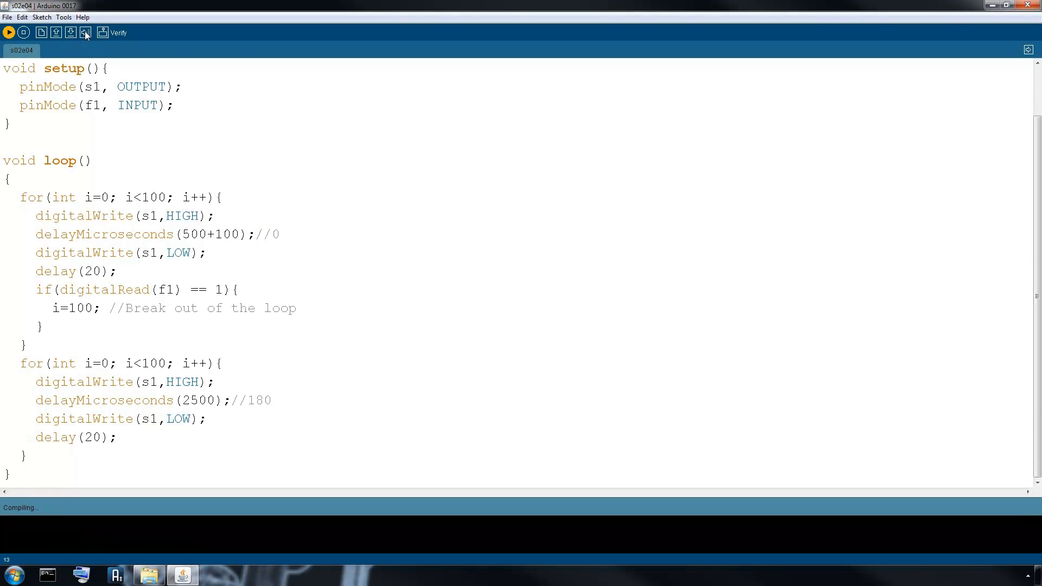
{"action": "left_click", "coordinate": [85, 31]}
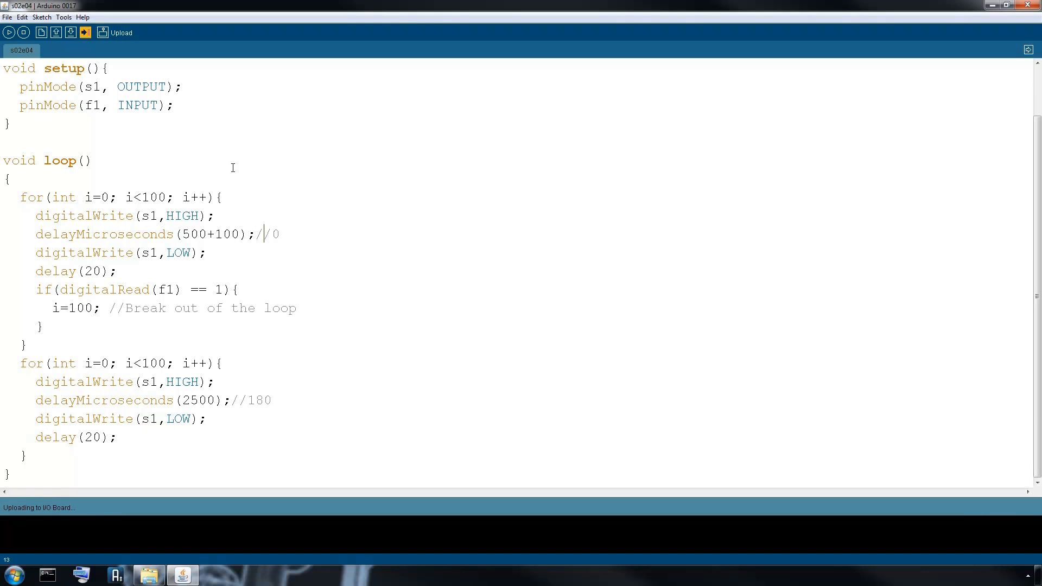